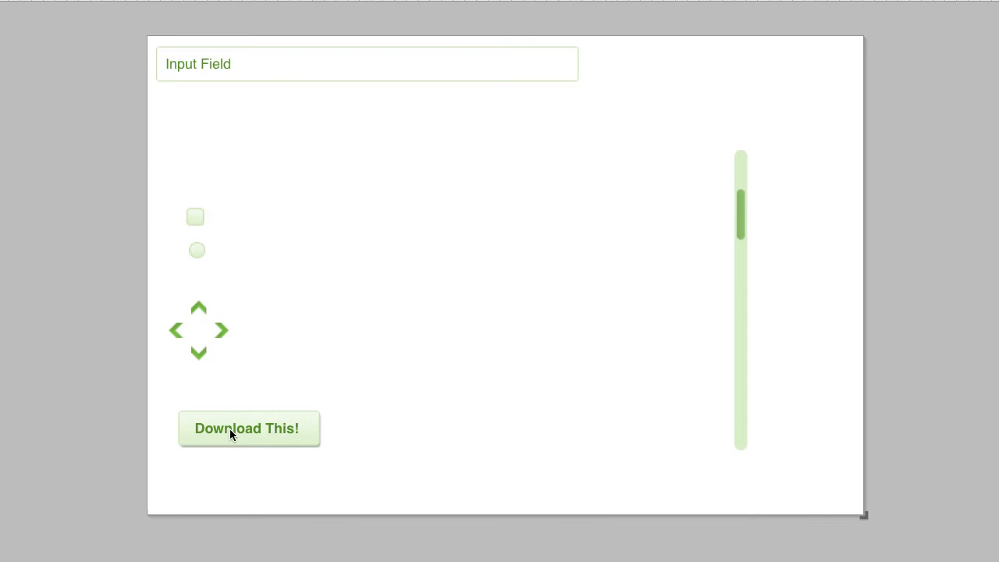
mouse_move(449, 371)
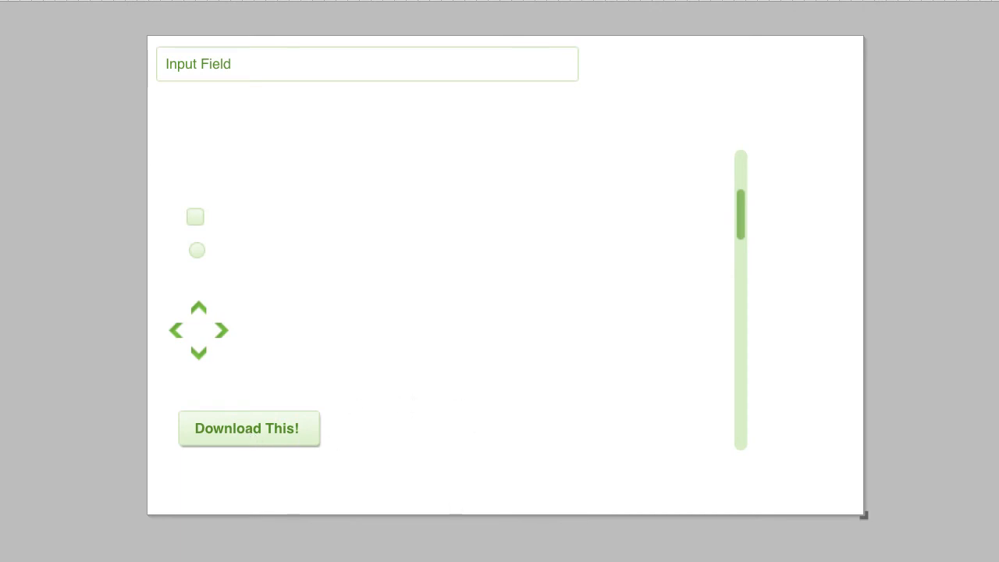
Marquee-select the four pieces of the Download This! artwork on the artboard.
drag(505, 43, 628, 43)
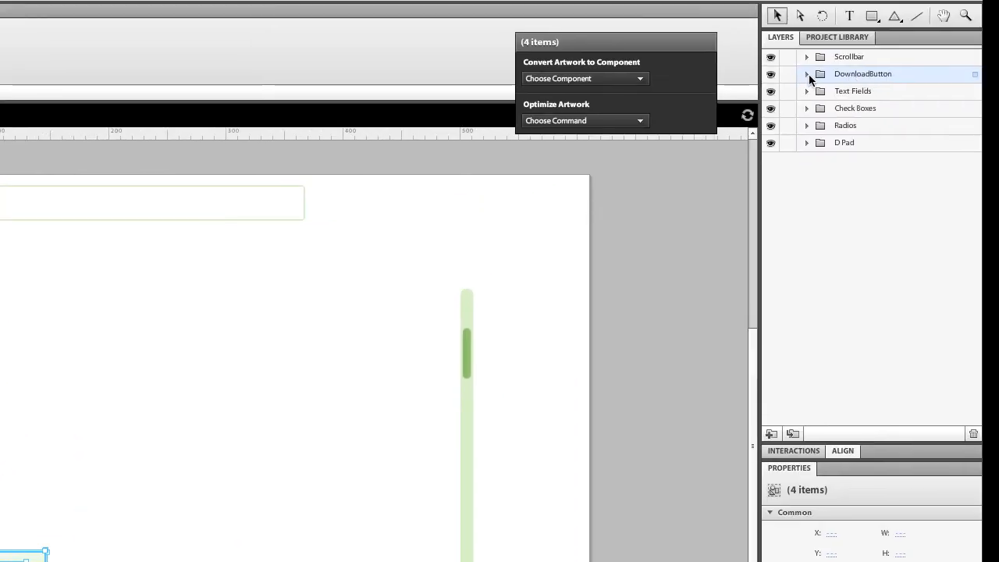
Convert the selected DownloadButton artwork to a Button component named Btn_Download.
click(807, 73)
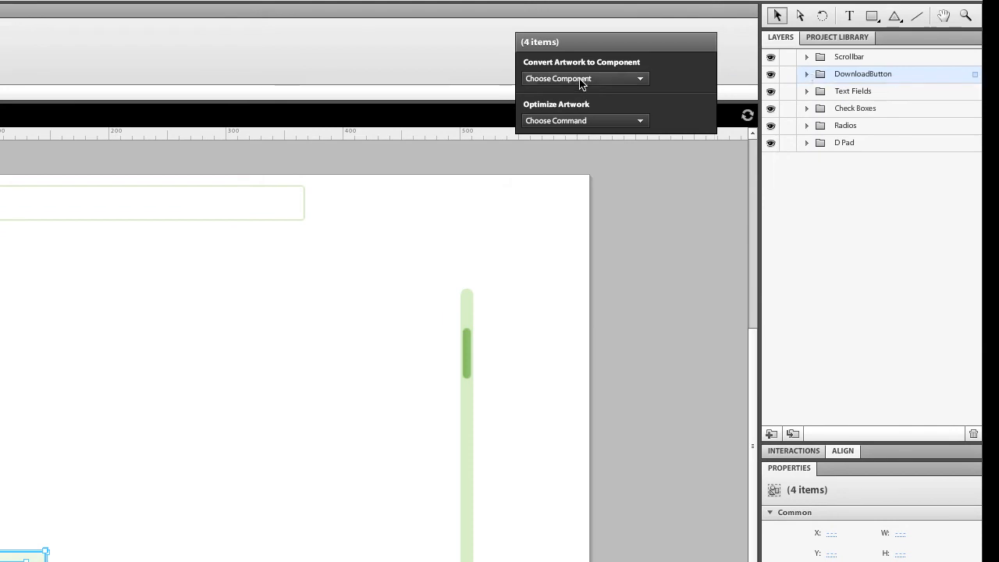
click(584, 78)
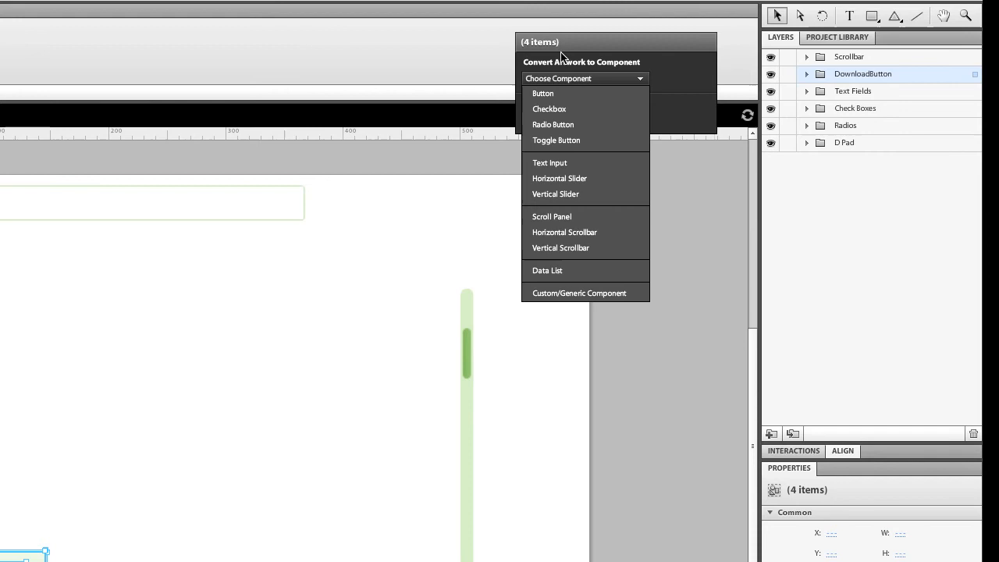
click(542, 92)
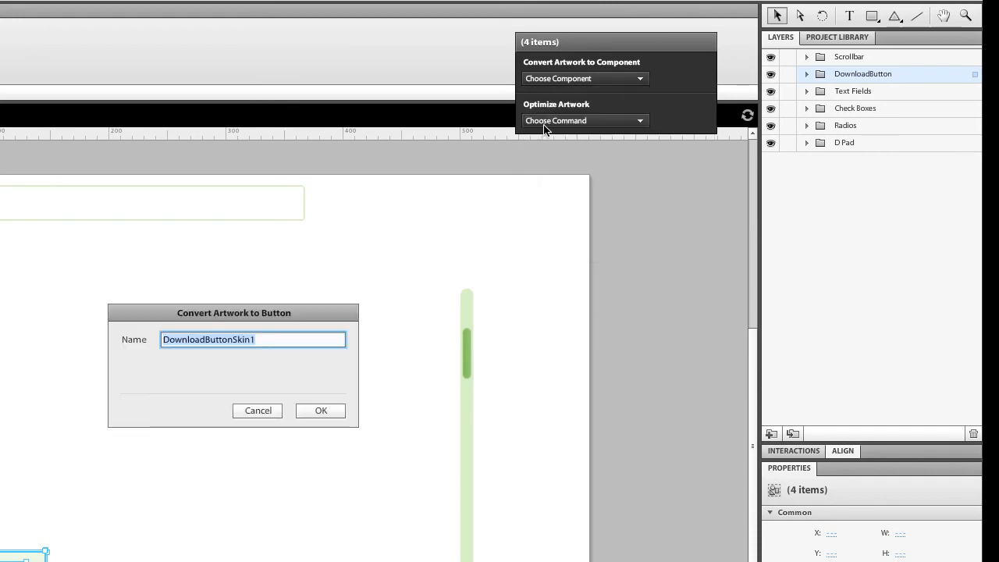
mouse_move(383, 301)
text(Btn_Downloa)
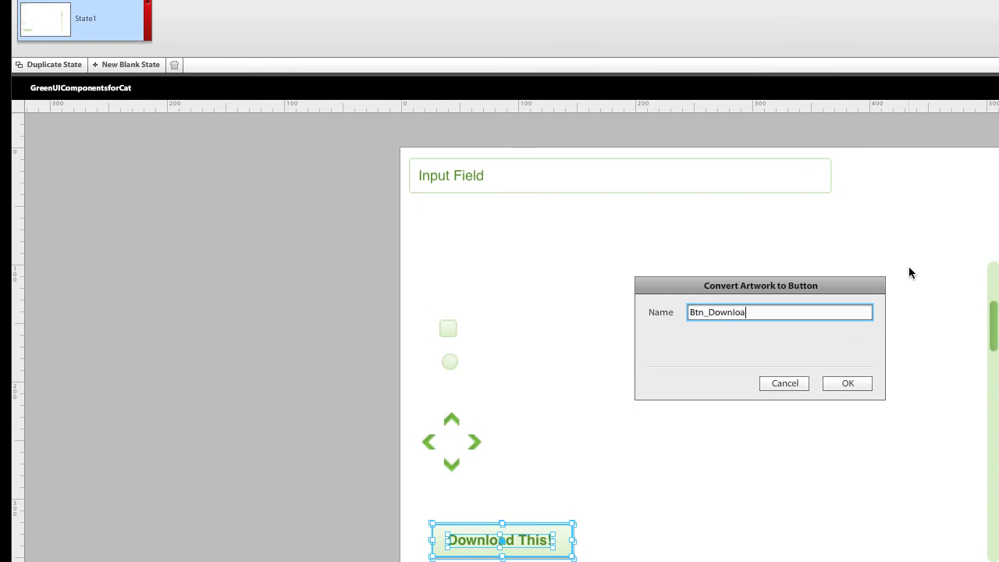
text(d)
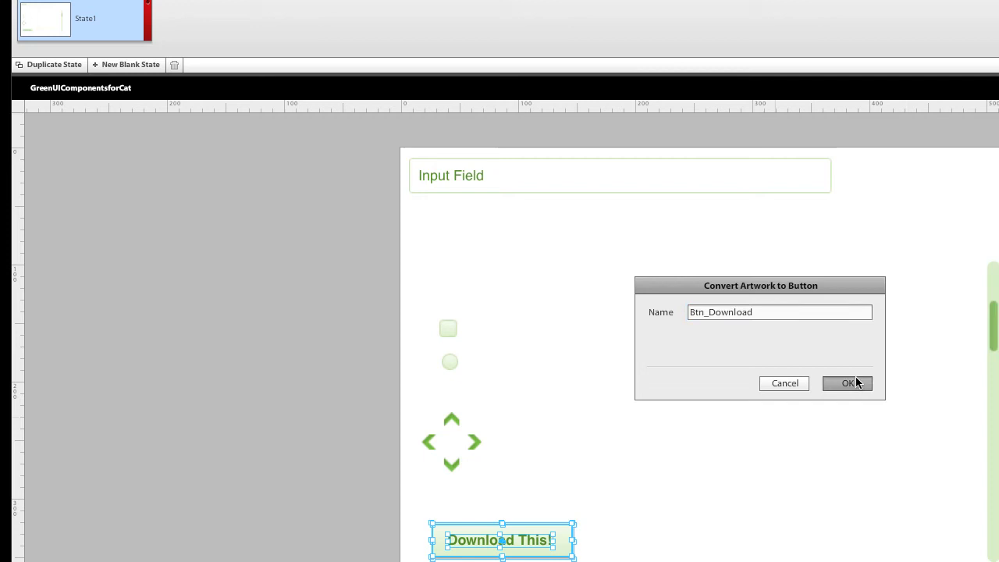
click(848, 383)
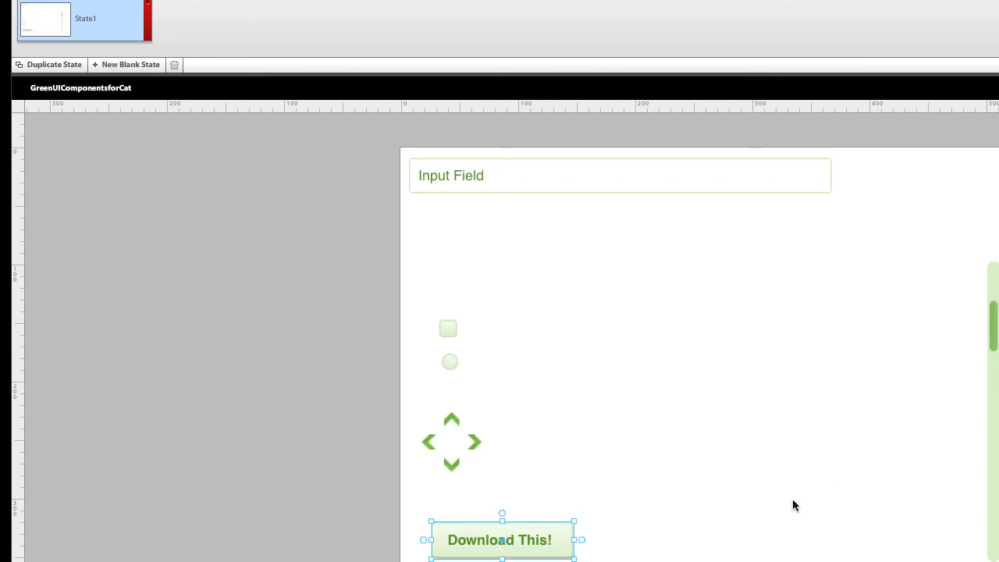
mouse_move(484, 549)
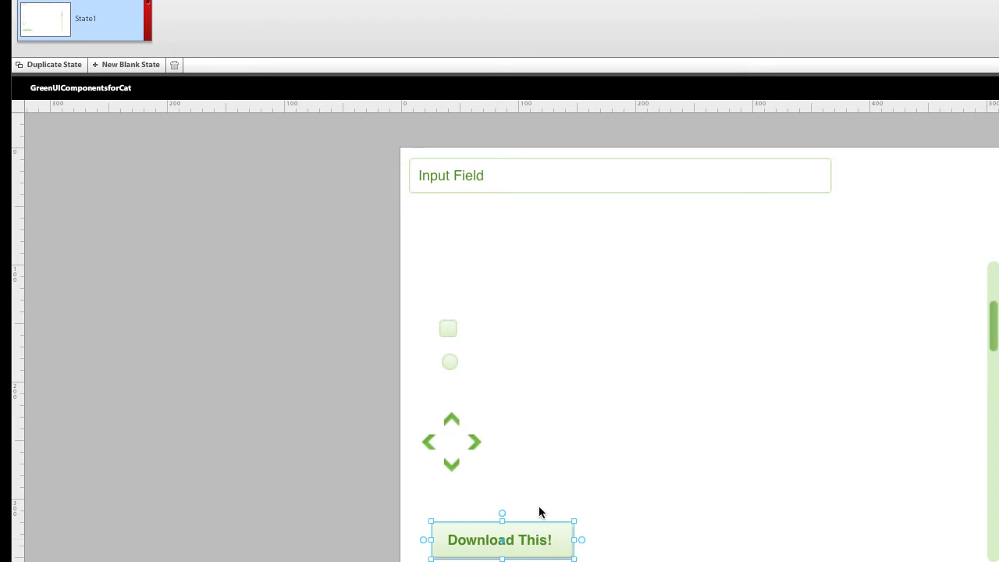
mouse_move(488, 547)
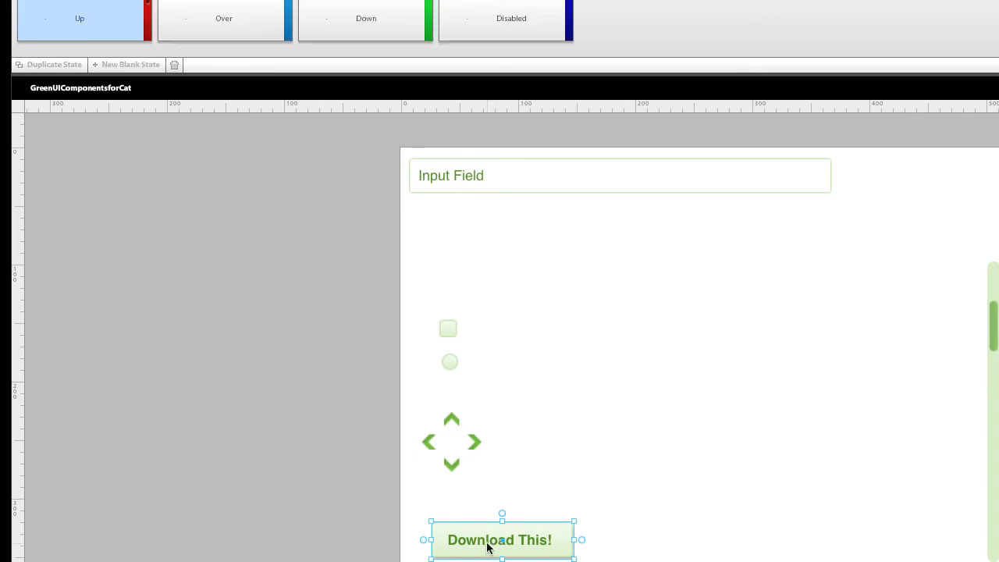
Edit Btn_Download, view its Down state, and expand the DownloadButton layer.
double_click(499, 539)
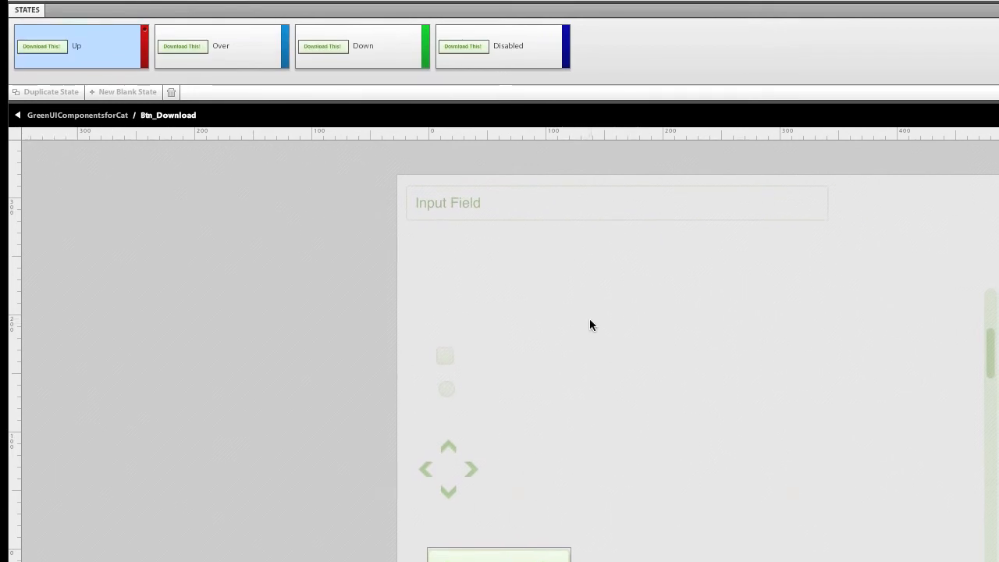
mouse_move(467, 486)
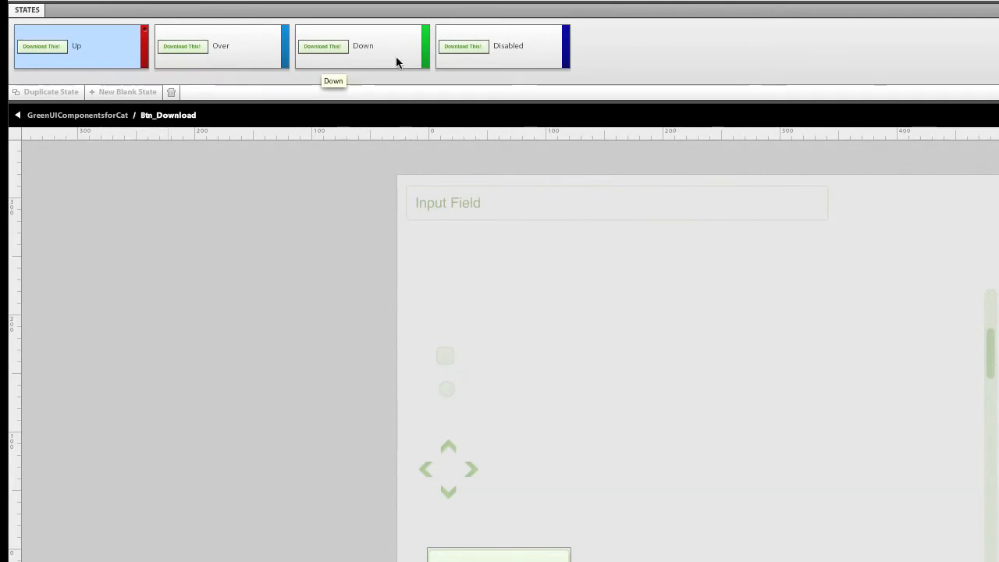
click(221, 46)
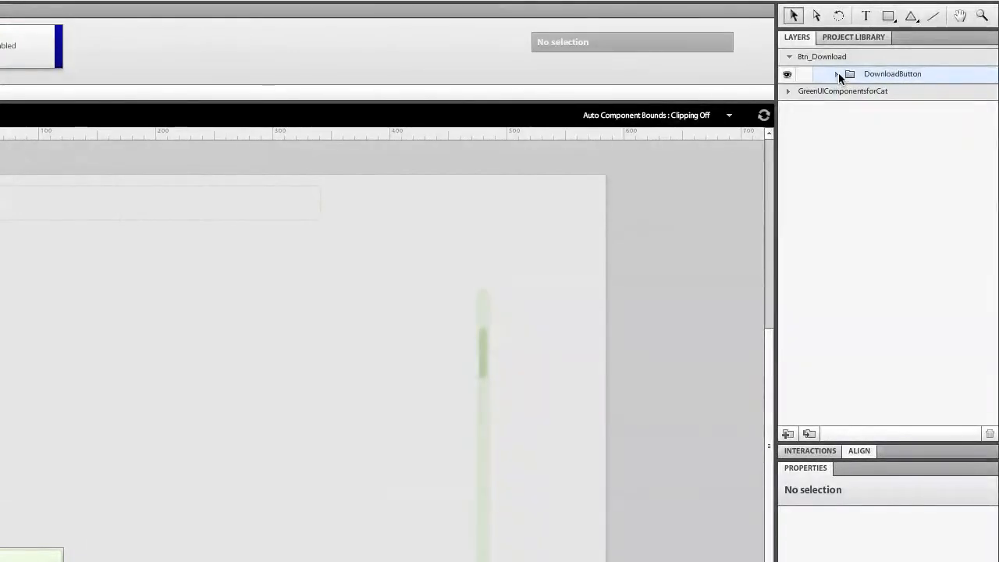
click(837, 74)
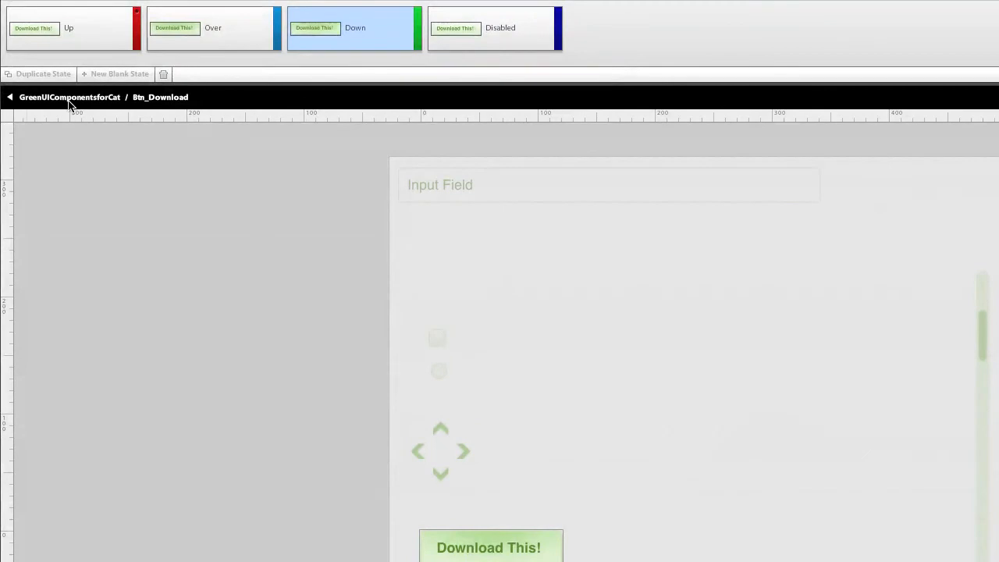
Return to the GreenUIComponentsforCat artboard and run the project in Firefox.
click(9, 97)
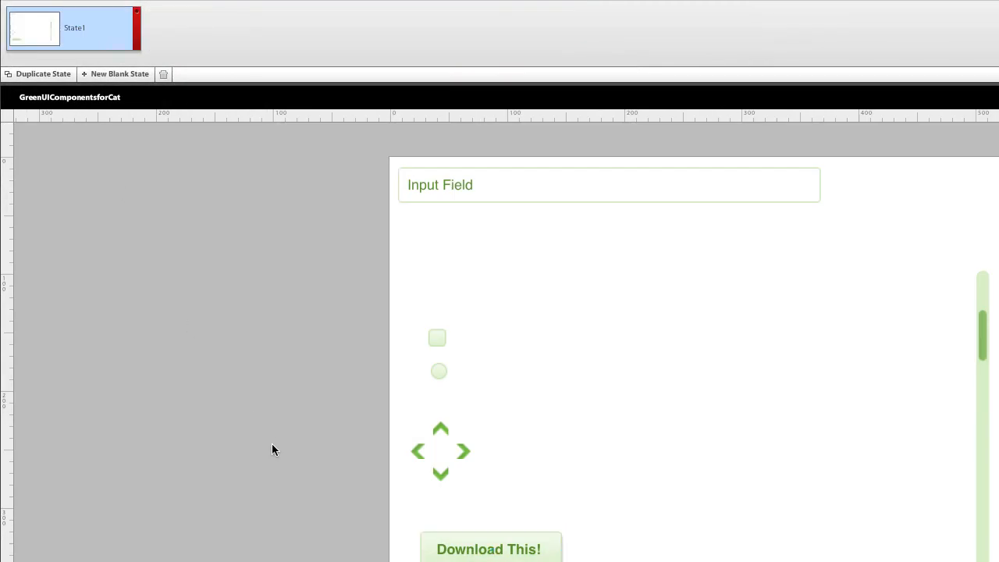
mouse_move(275, 355)
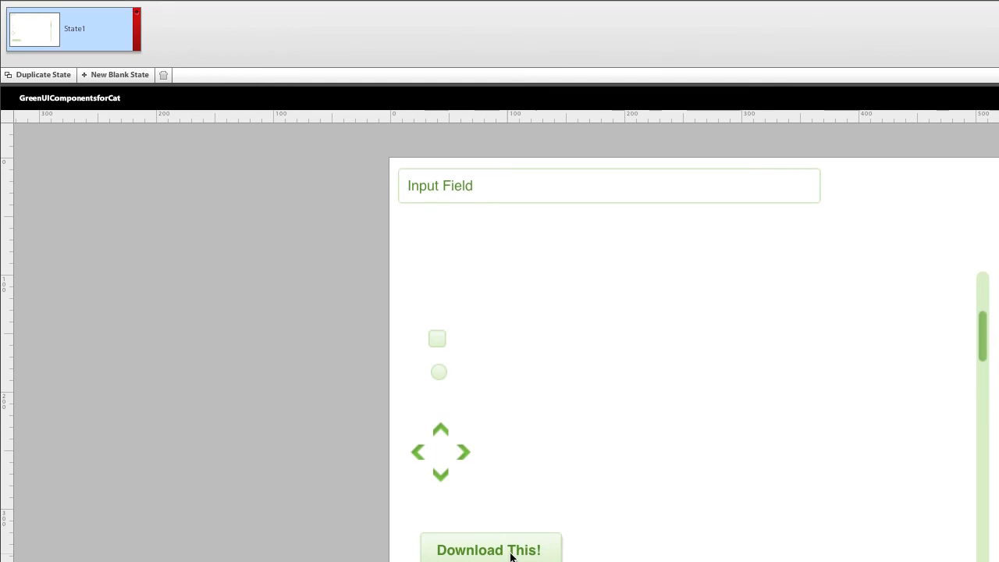
click(144, 9)
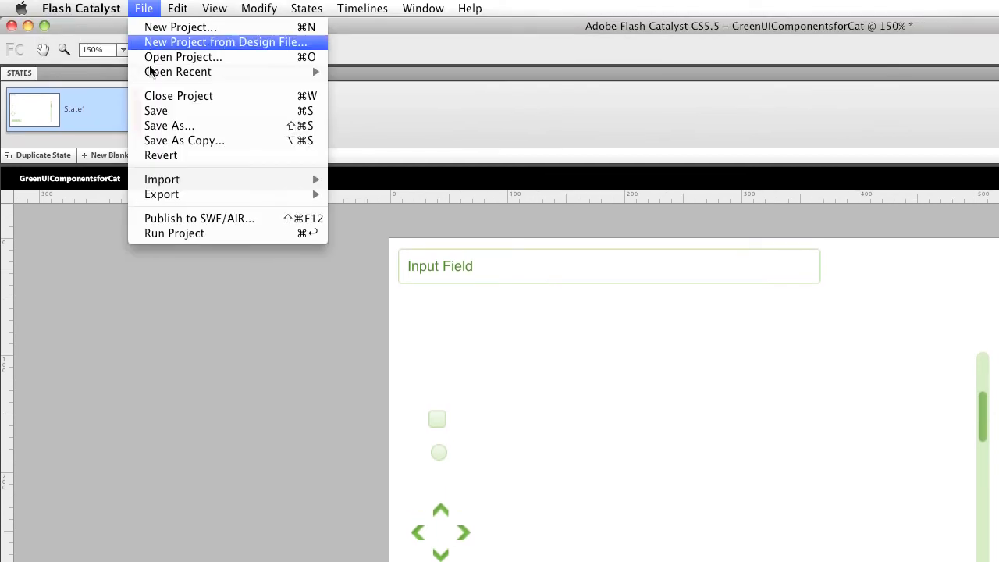
mouse_move(174, 233)
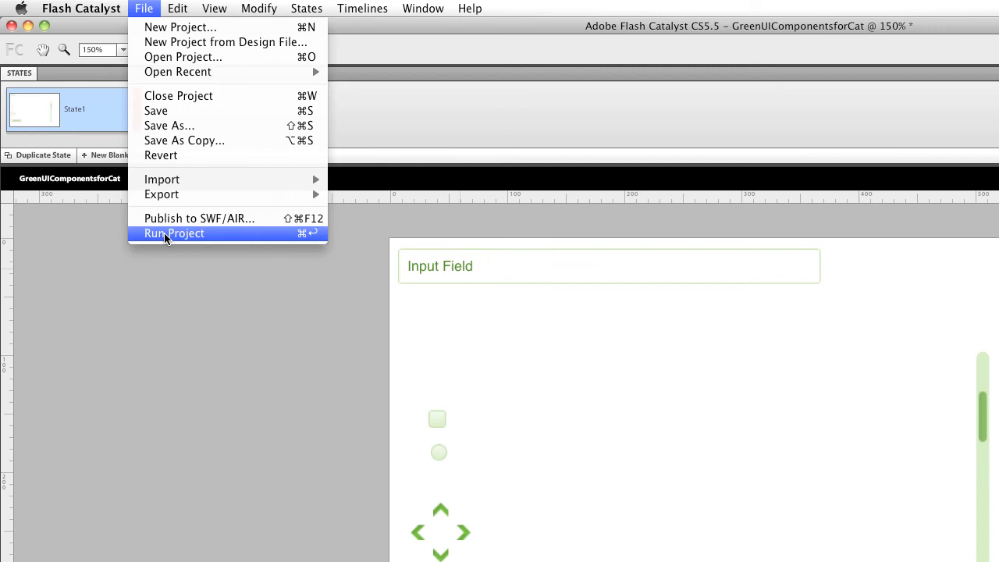
click(173, 234)
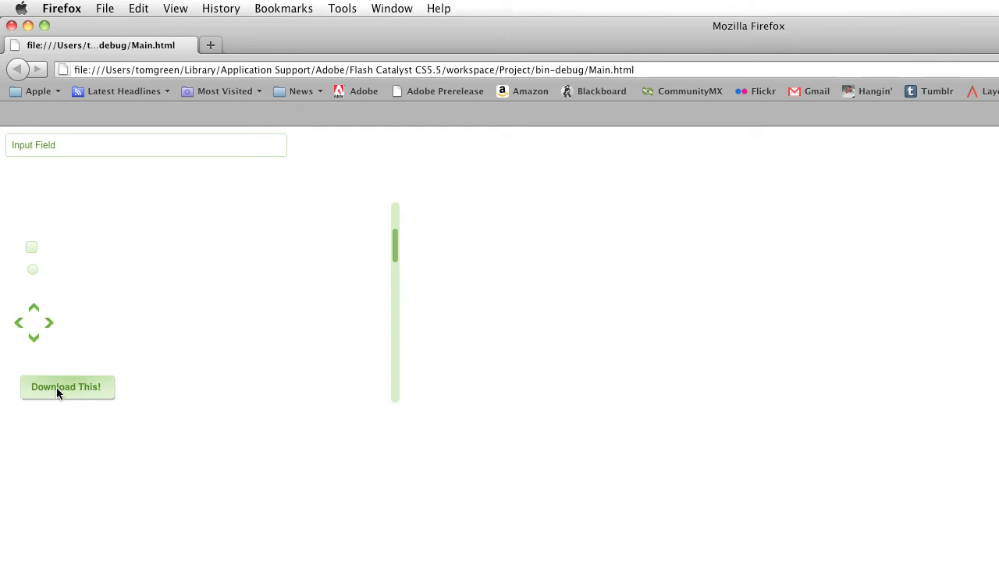
mouse_move(69, 382)
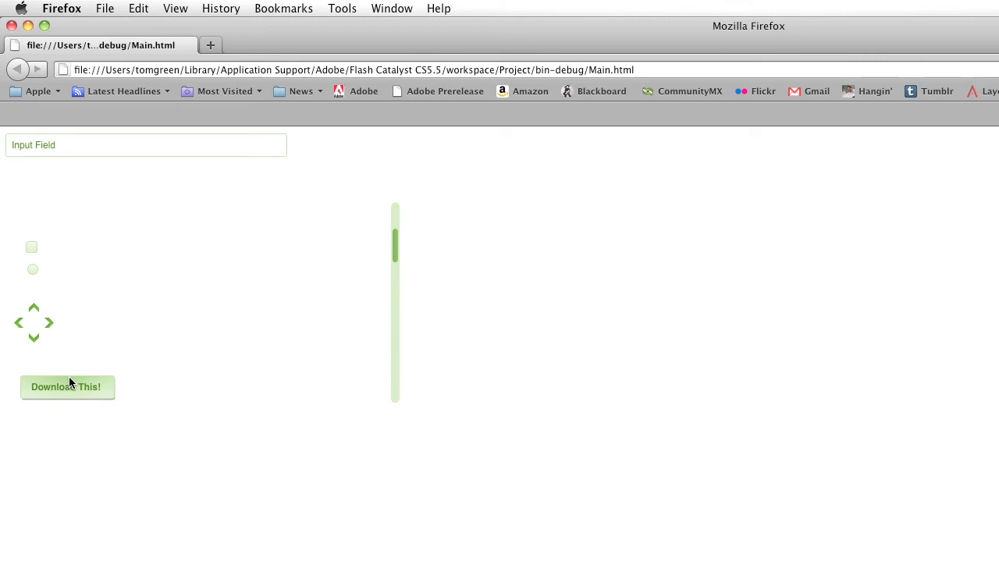
mouse_move(84, 120)
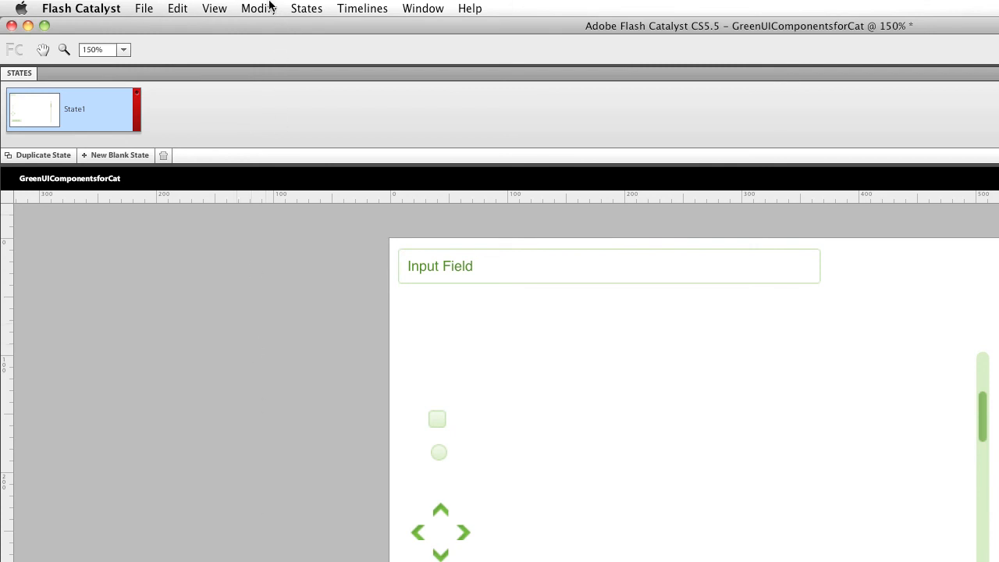
Drag the Download This! button from the lower left to the artboard centre, then deselect.
click(257, 8)
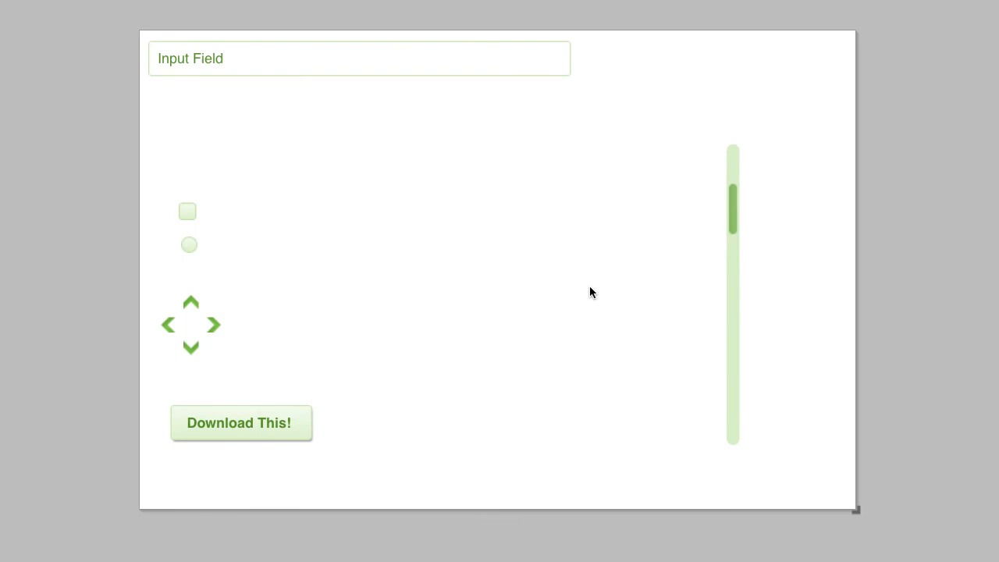
mouse_move(385, 477)
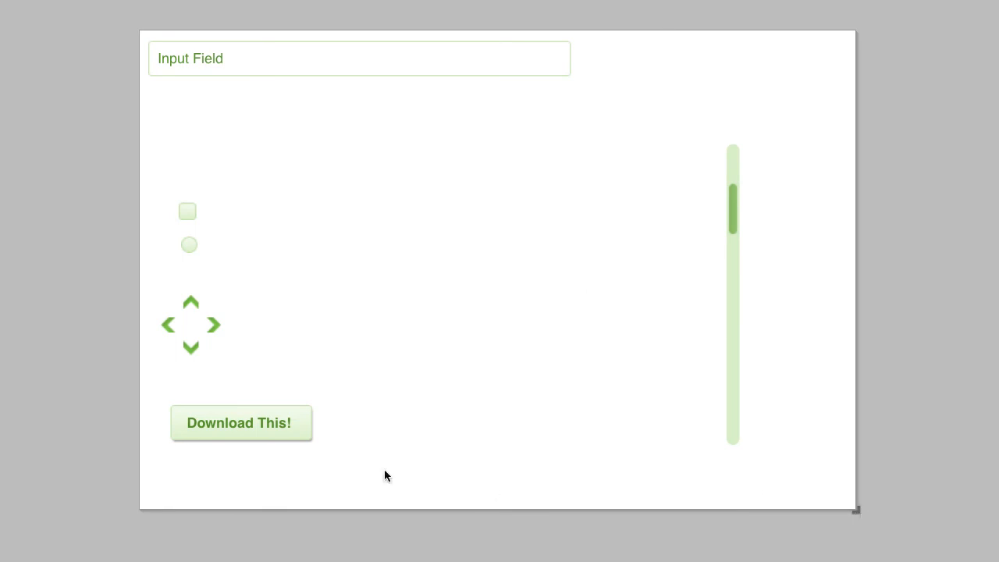
click(239, 422)
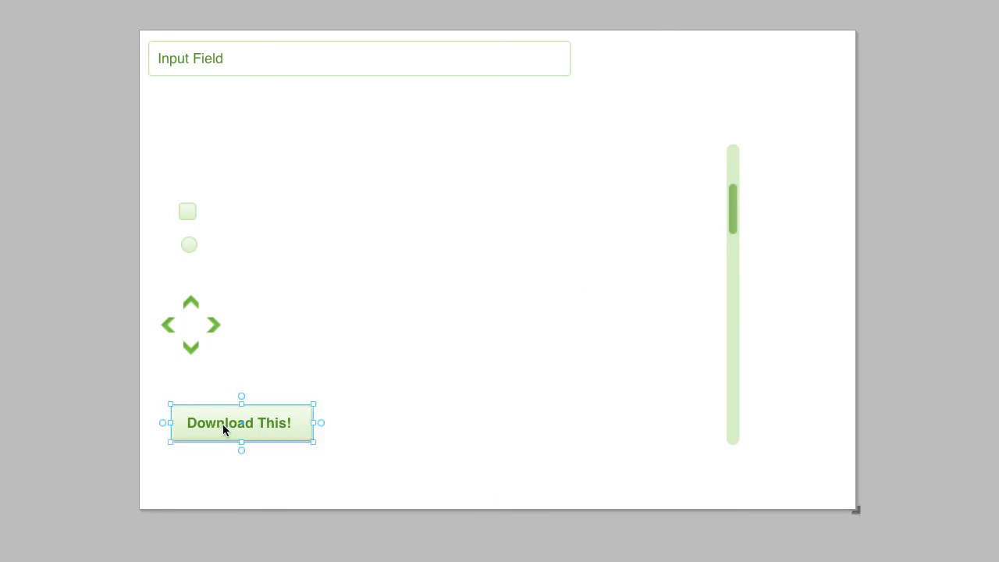
drag(240, 423, 442, 267)
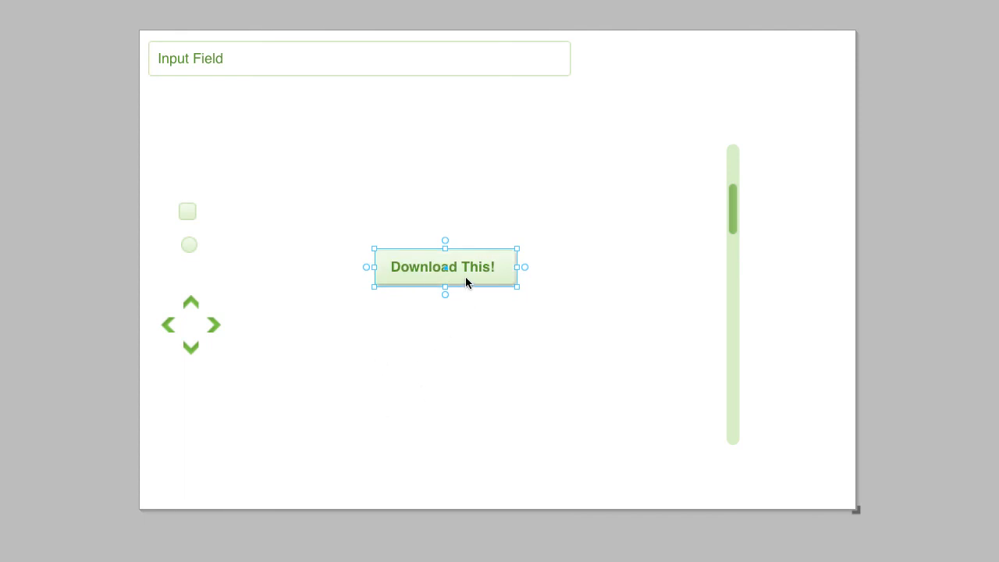
mouse_move(527, 267)
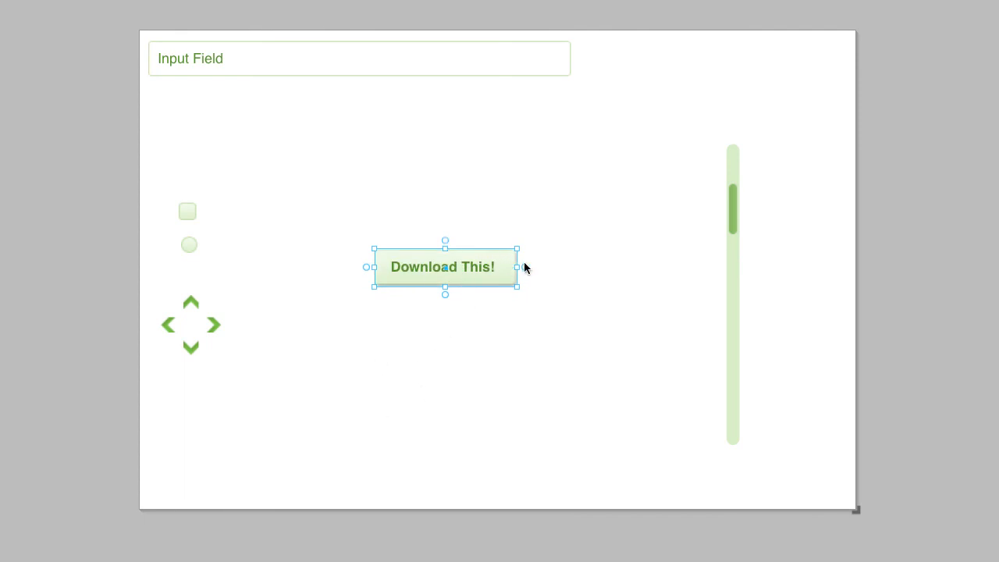
mouse_move(446, 303)
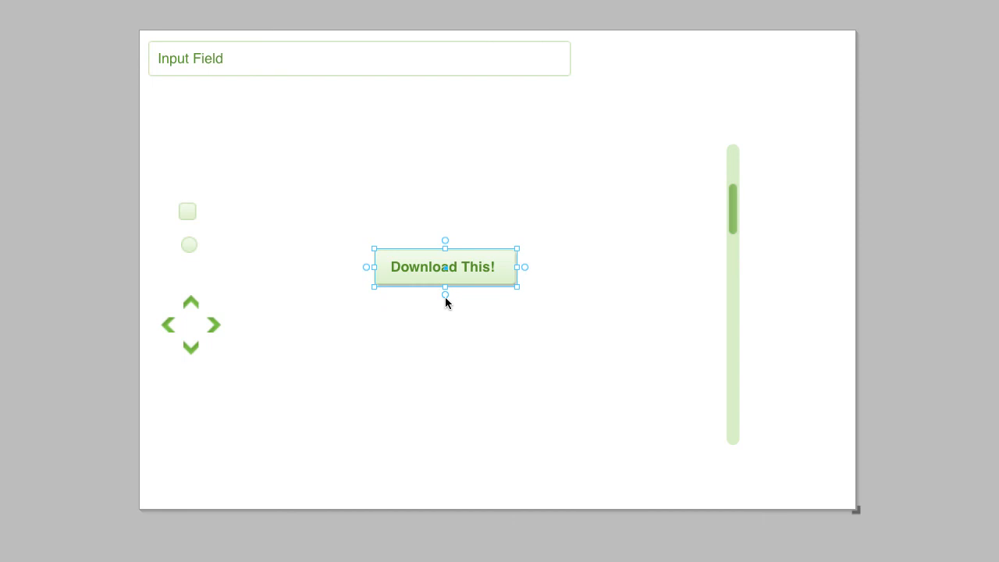
mouse_move(445, 298)
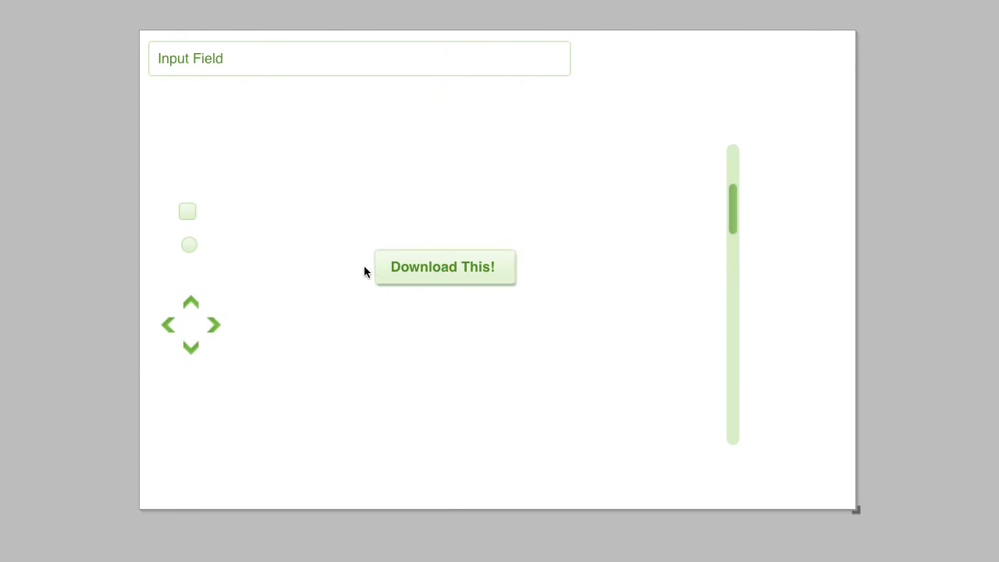
click(442, 266)
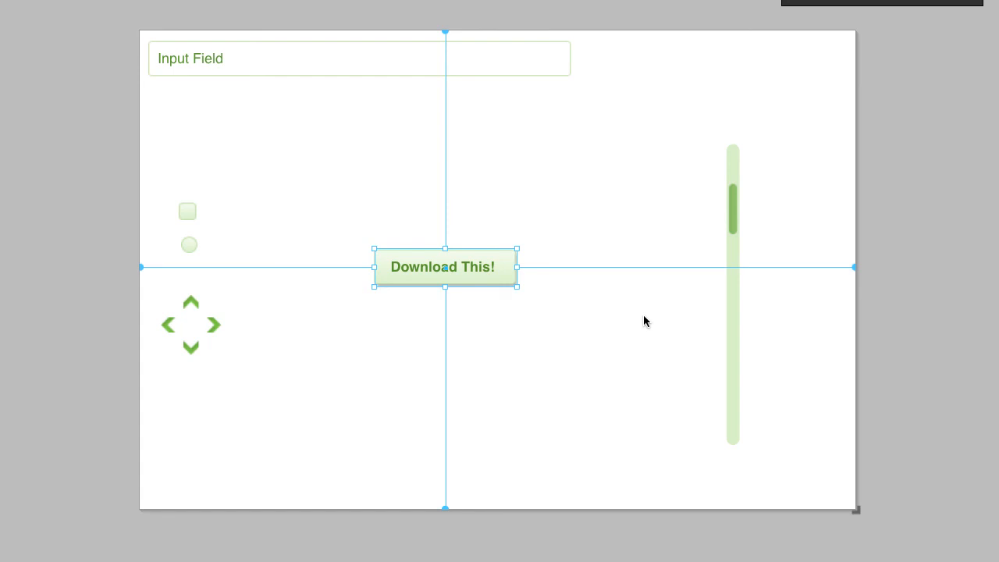
mouse_move(511, 306)
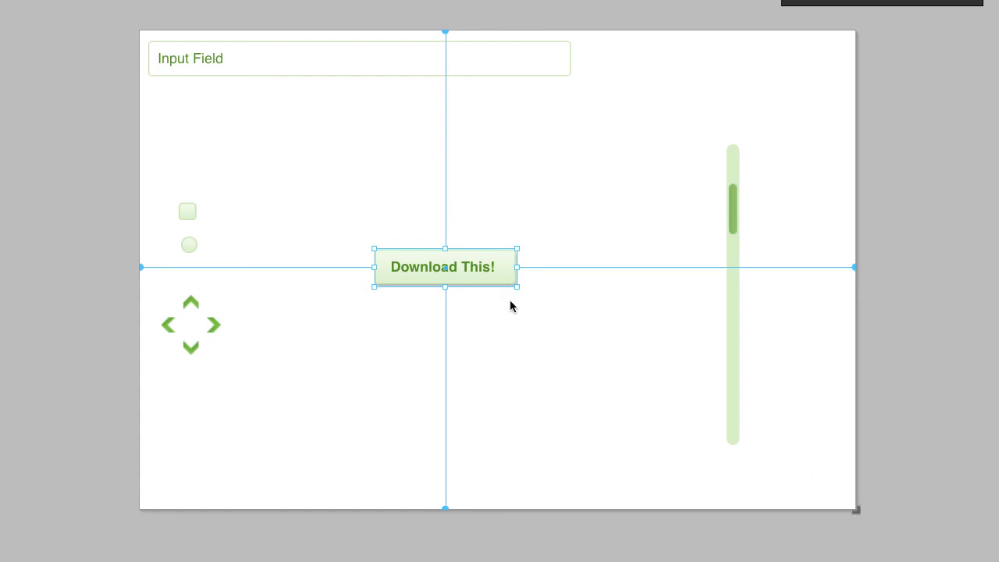
mouse_move(857, 510)
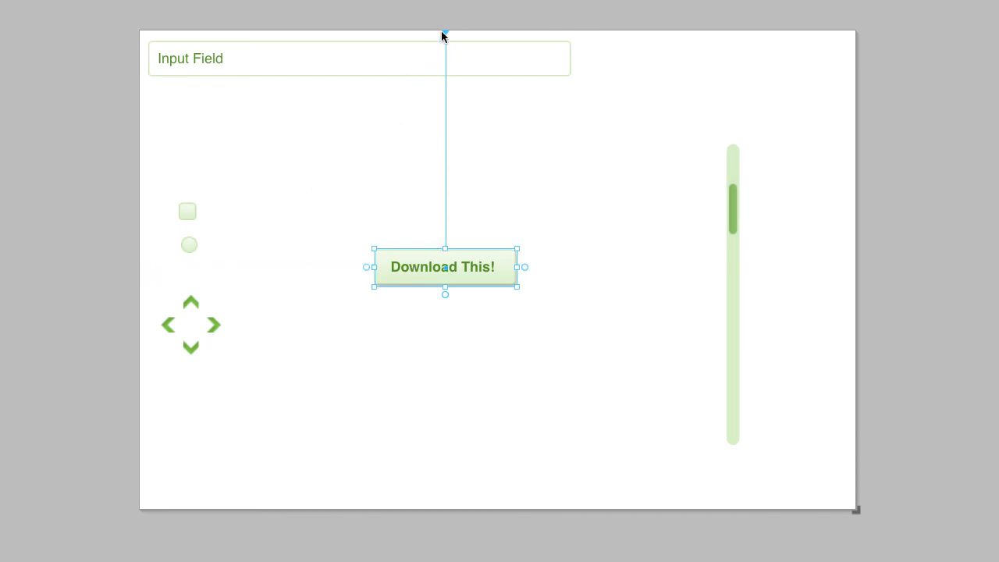
Anchor the Download This! button to the artboard's horizontal and vertical centre.
click(550, 393)
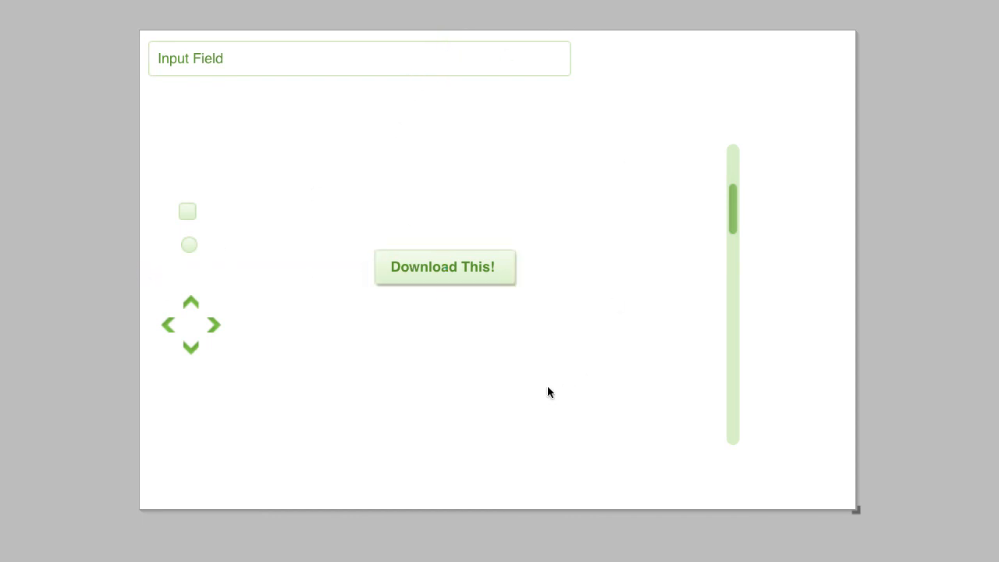
mouse_move(481, 396)
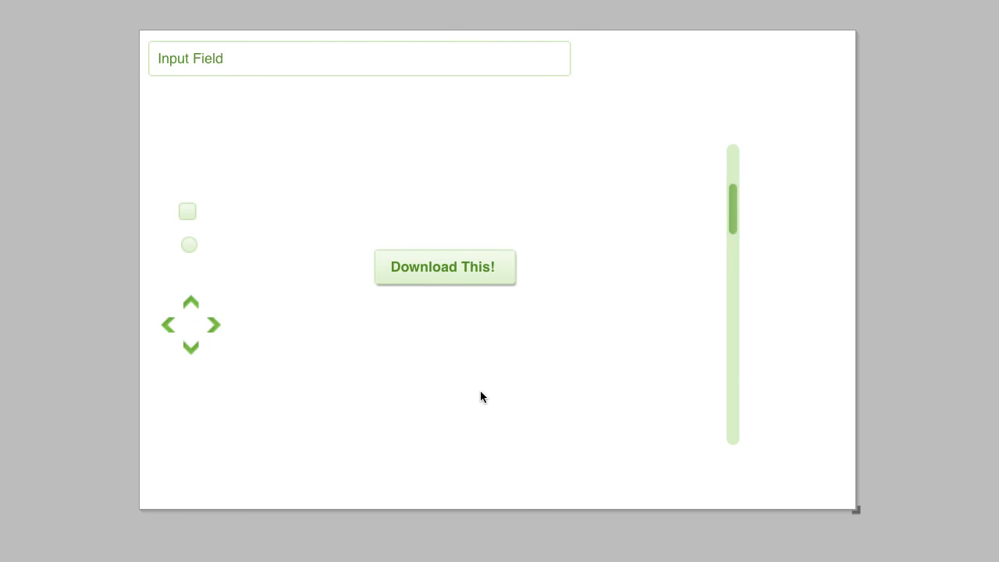
mouse_move(178, 200)
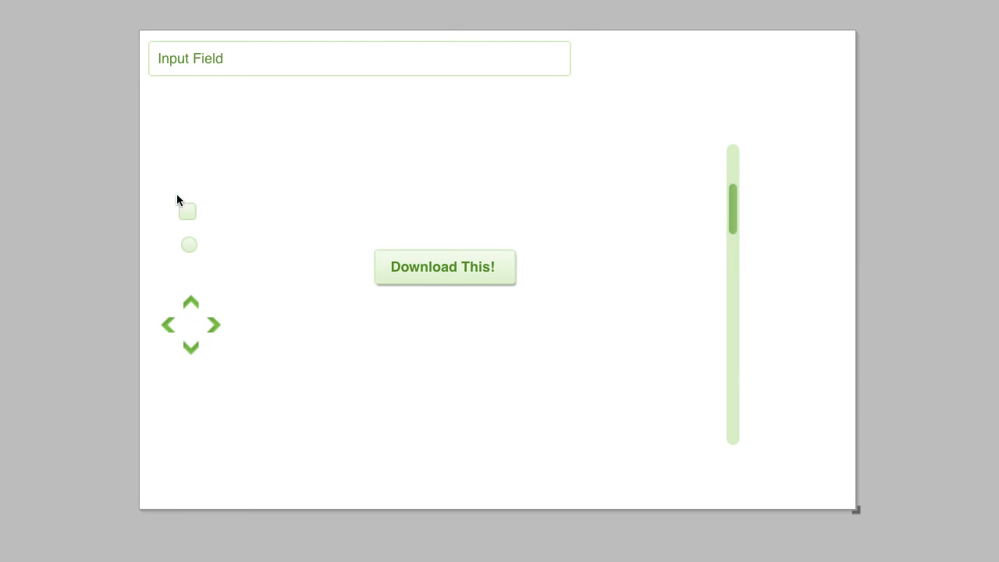
mouse_move(189, 251)
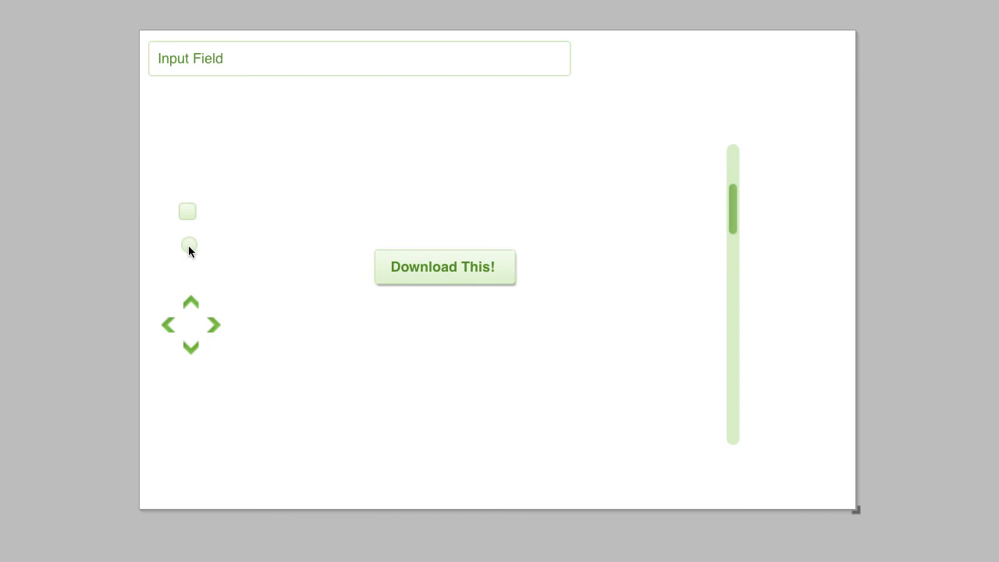
mouse_move(195, 284)
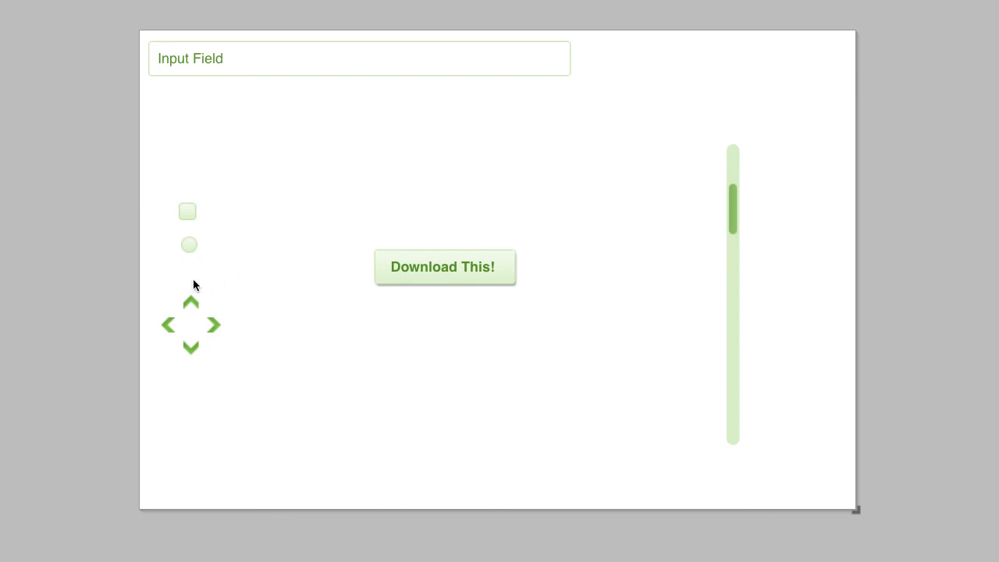
mouse_move(256, 109)
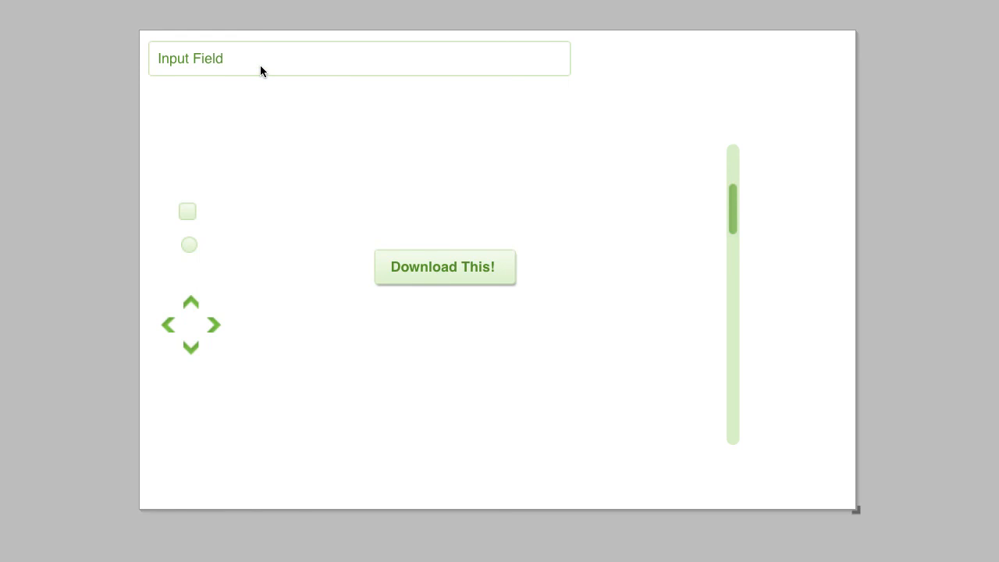
mouse_move(760, 173)
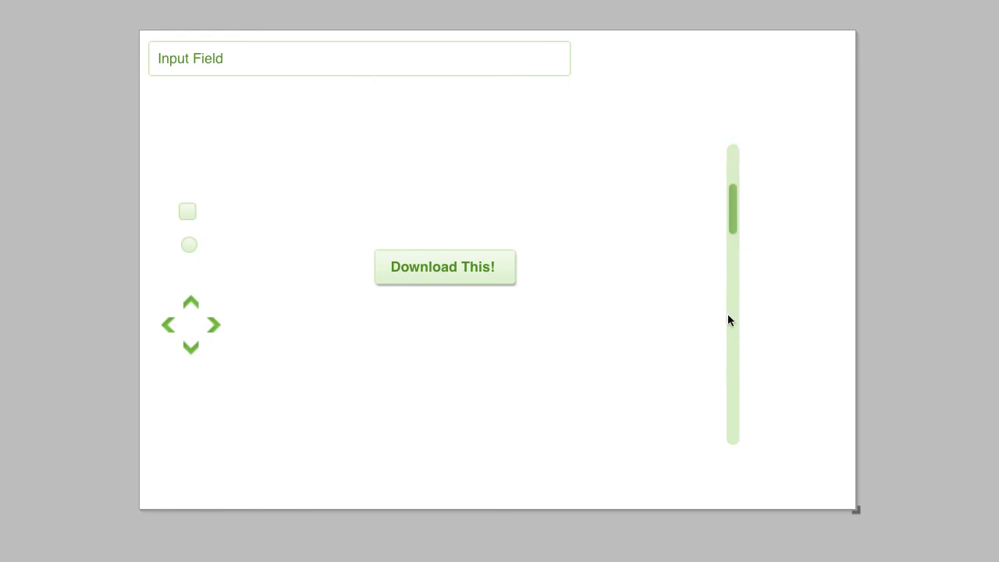
mouse_move(732, 311)
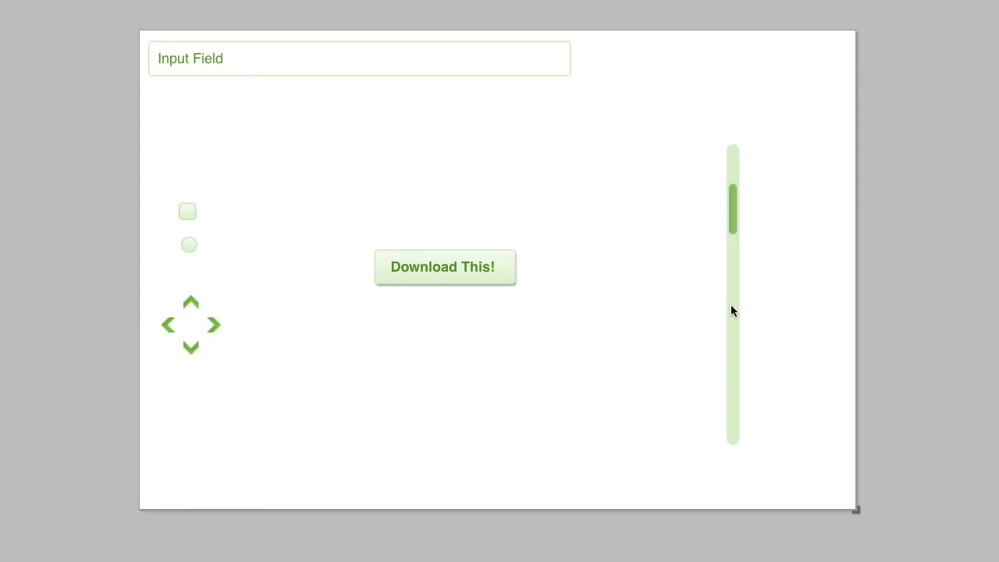